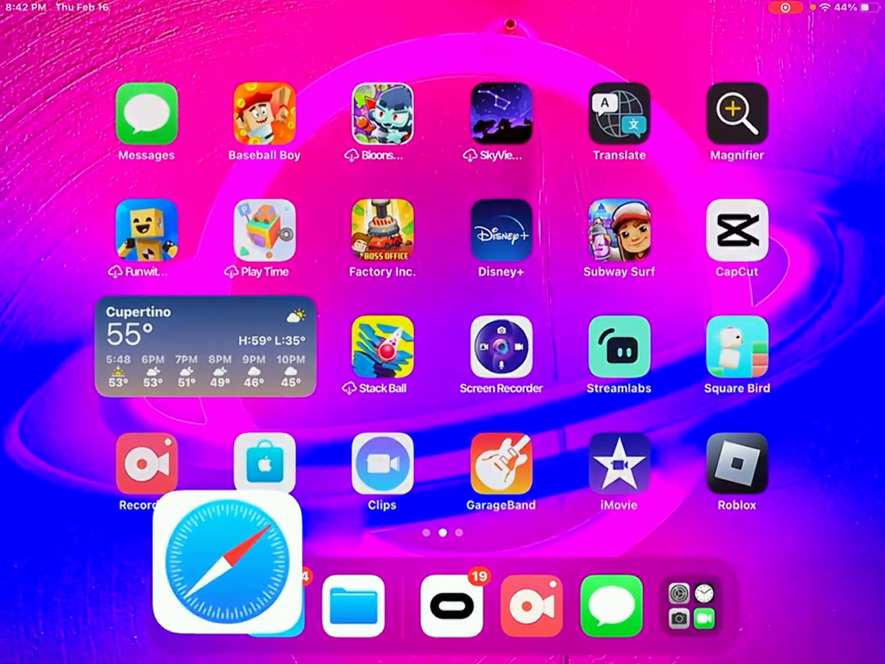
Search Google for "monkeys place on oculas" and open the Monkeys Place SideQuest result.
{"action": "left_click", "coordinate": [228, 562]}
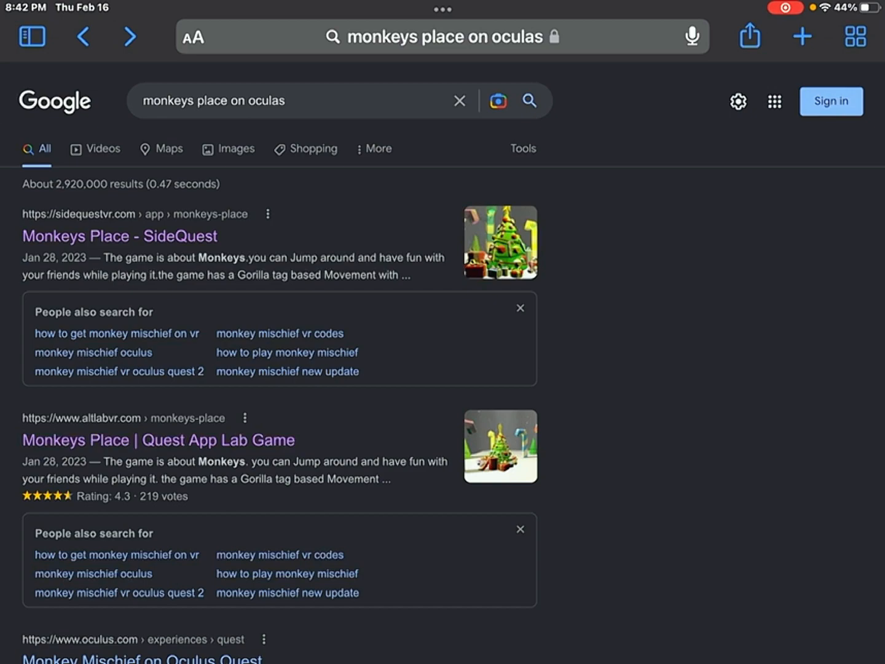
{"action": "left_click", "coordinate": [118, 236]}
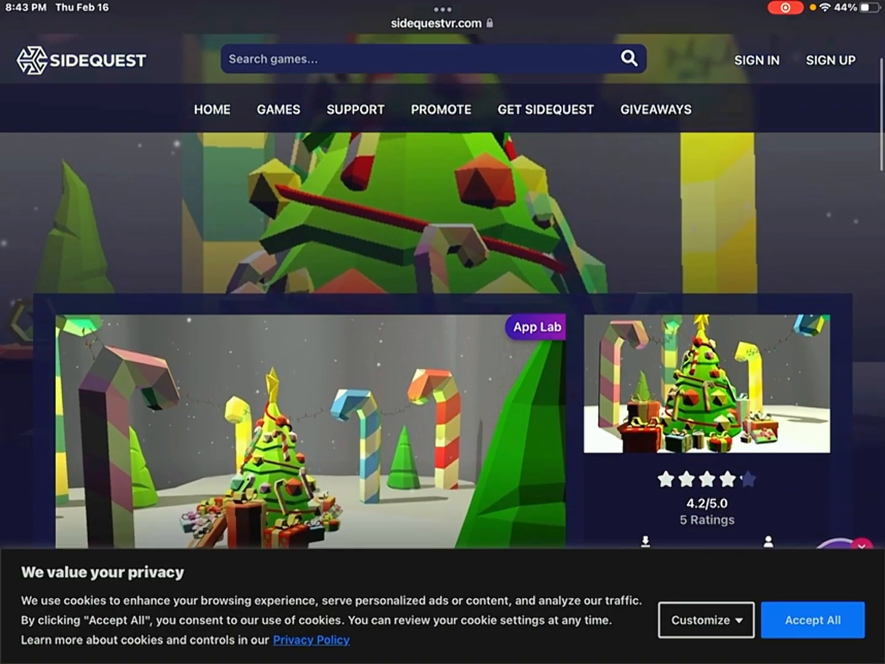
Browse the Monkeys Place SideQuest page, then launch the Oculus app from the dock.
{"action": "scroll", "scroll_direction": "down", "scroll_amount": 3}
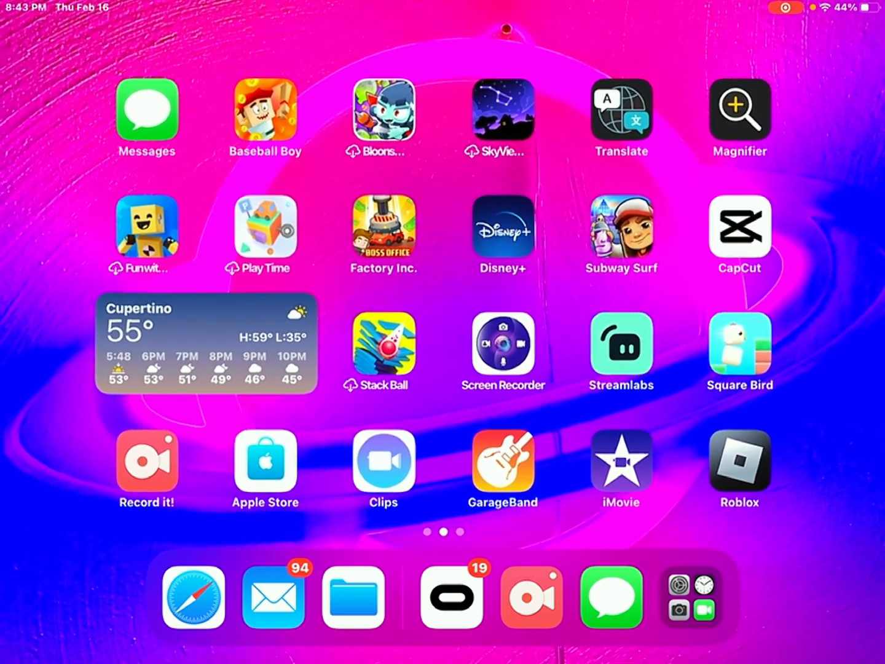
{"action": "left_click", "coordinate": [739, 461]}
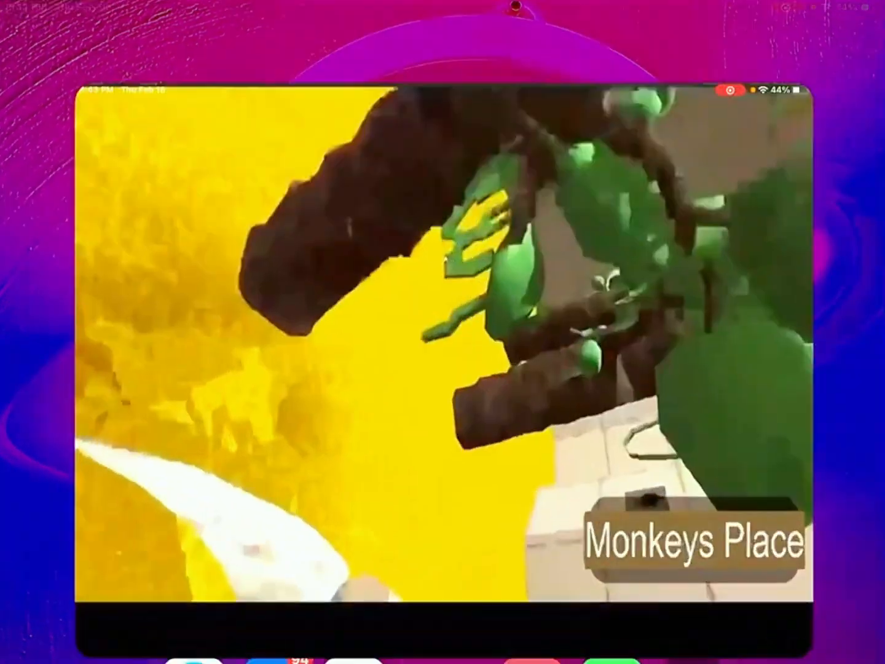